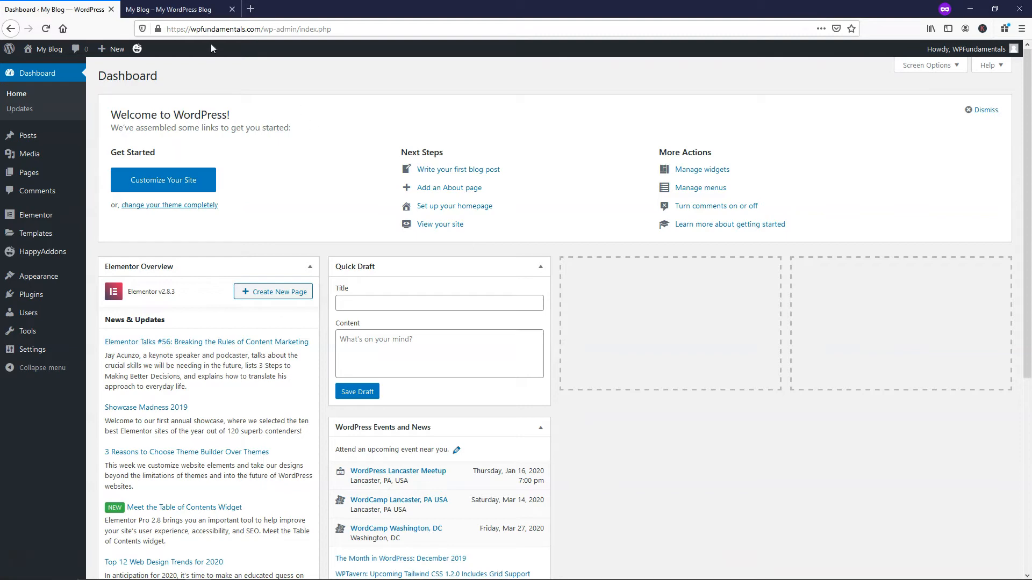
Step: Go to the live blog's pagination and view page 2 of posts, starting with Post 5
{"action": "left_click", "coordinate": [171, 10]}
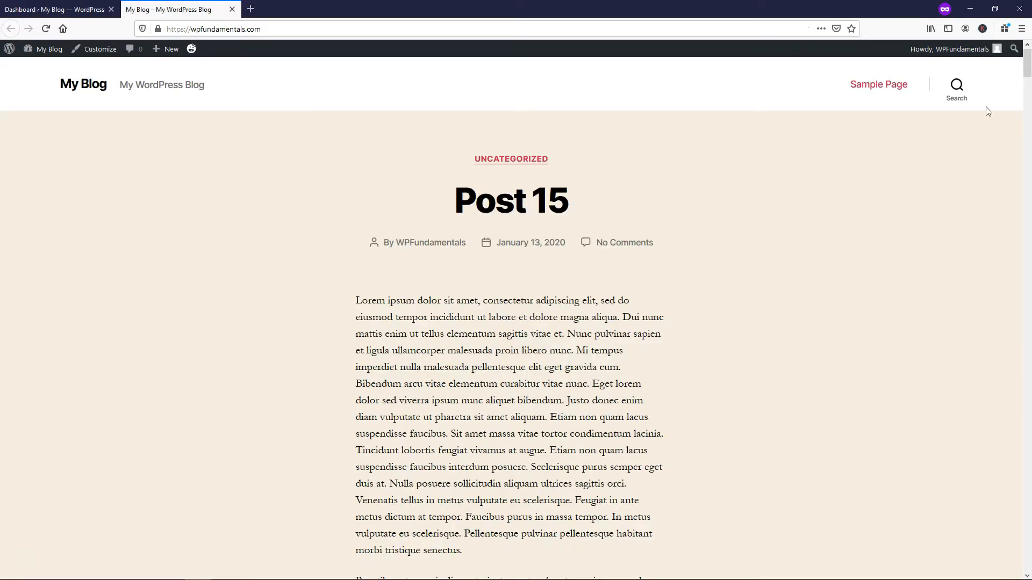
{"action": "scroll", "scroll_direction": "down", "scroll_amount": 3}
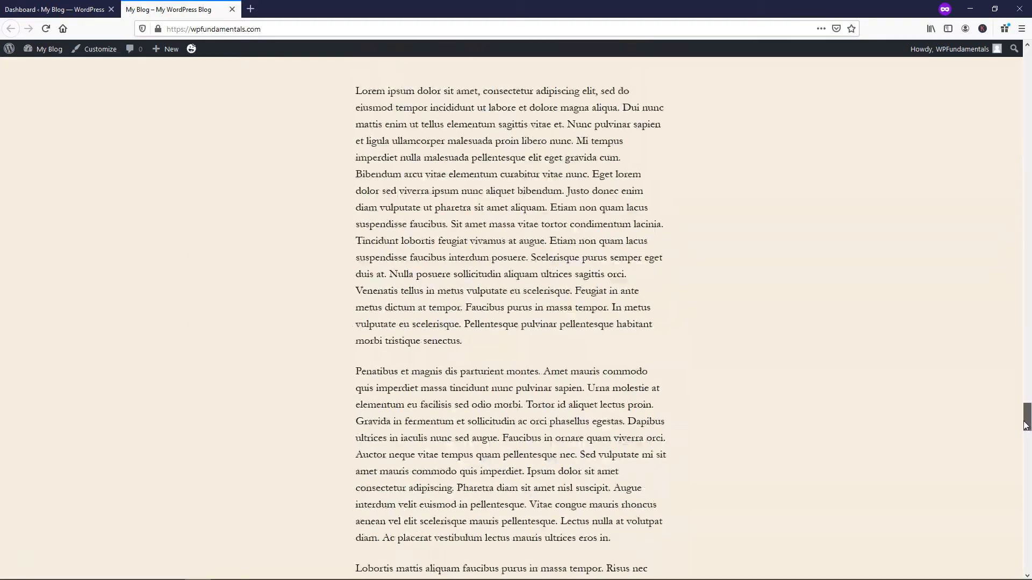
{"action": "scroll", "scroll_direction": "down", "scroll_amount": 3}
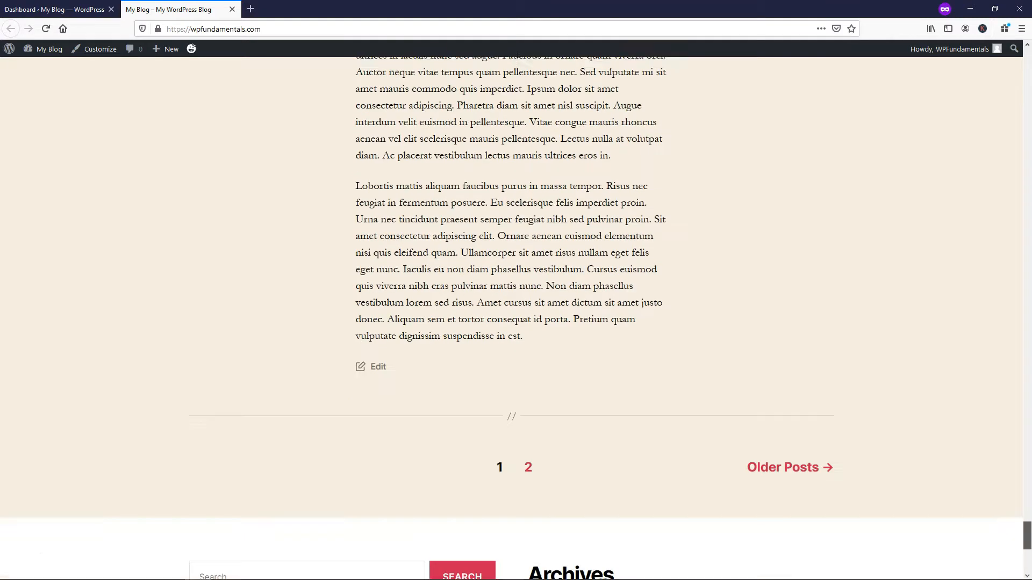
{"action": "scroll", "scroll_direction": "down", "scroll_amount": 3}
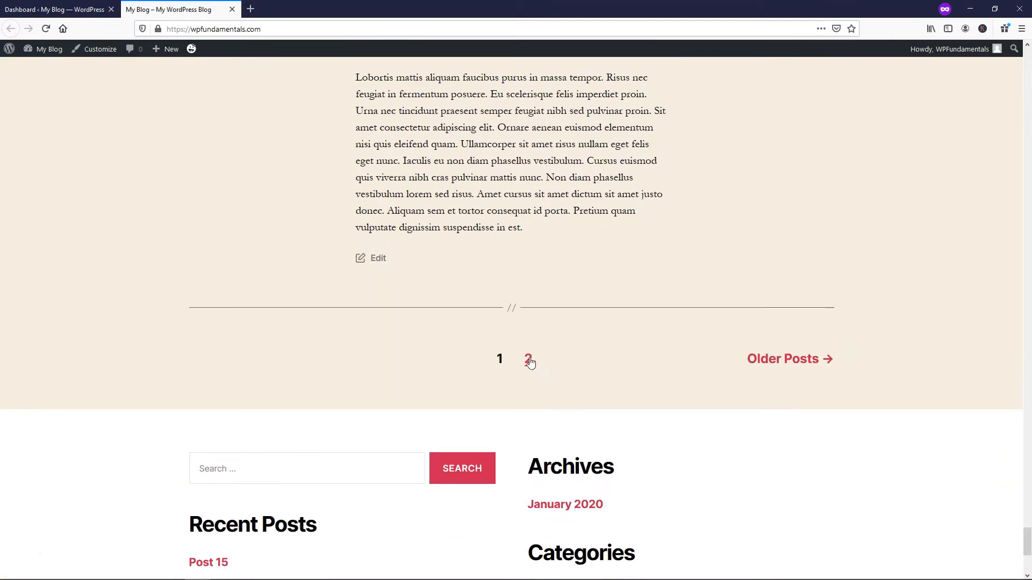
{"action": "left_click", "coordinate": [529, 359]}
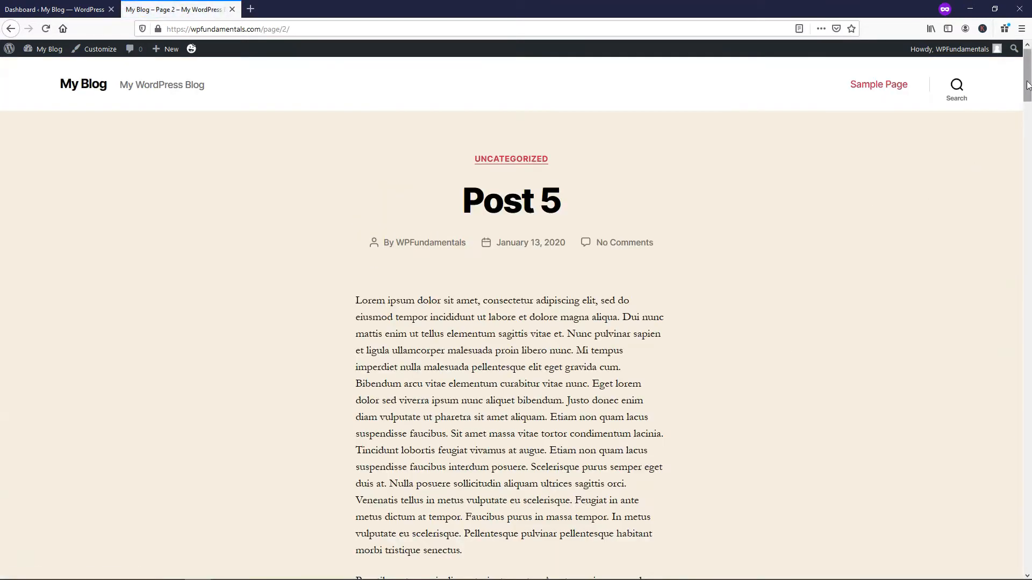
{"action": "scroll", "scroll_direction": "down", "scroll_amount": 3}
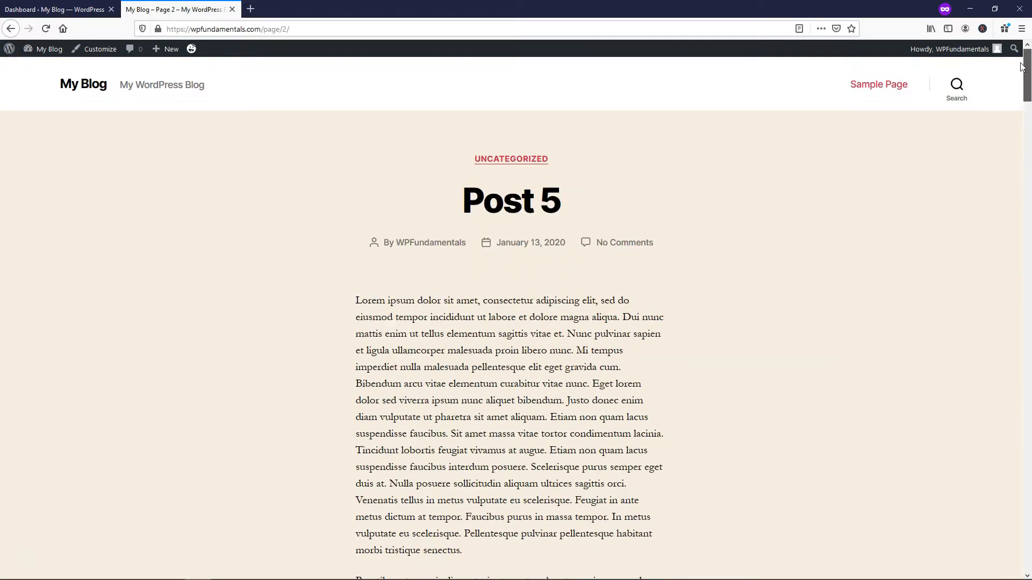
{"action": "mouse_move", "coordinate": [54, 98]}
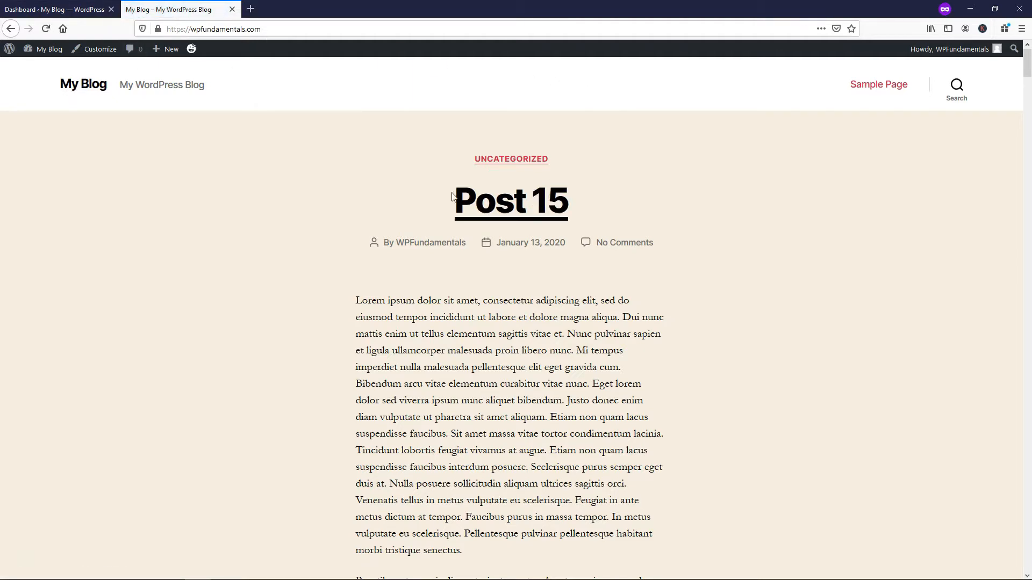
Step: Return from the blog front page to the WordPress admin dashboard
{"action": "left_click", "coordinate": [56, 9]}
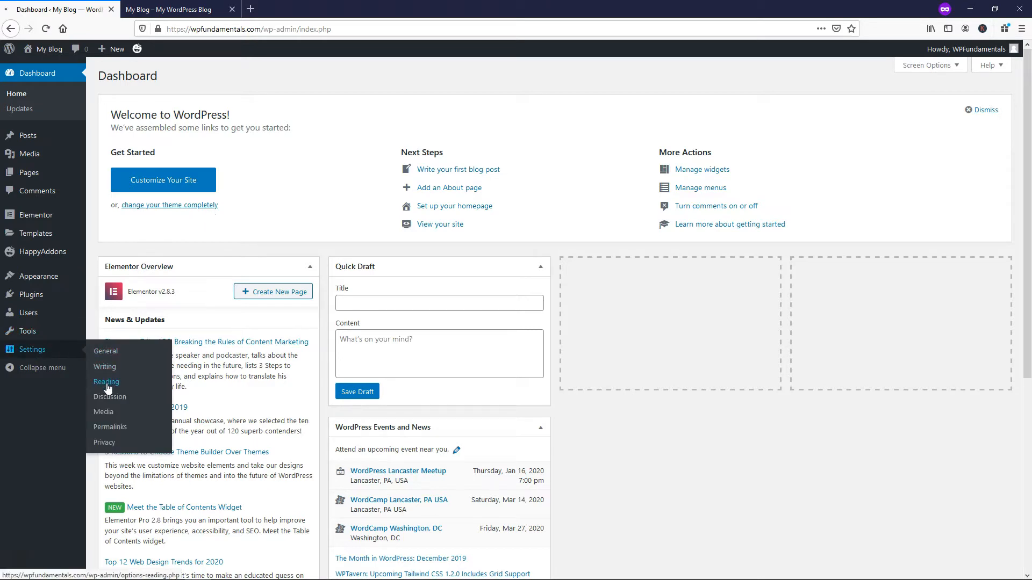
Step: In Reading Settings, set 'Blog pages show at most' to 1000 and save
{"action": "left_click", "coordinate": [107, 382]}
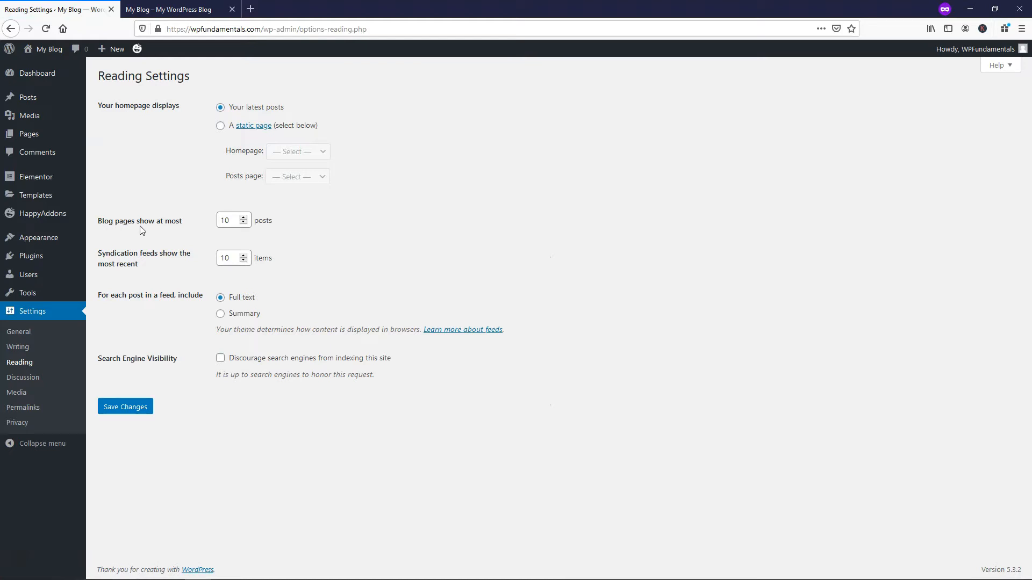
{"action": "left_click", "coordinate": [229, 219]}
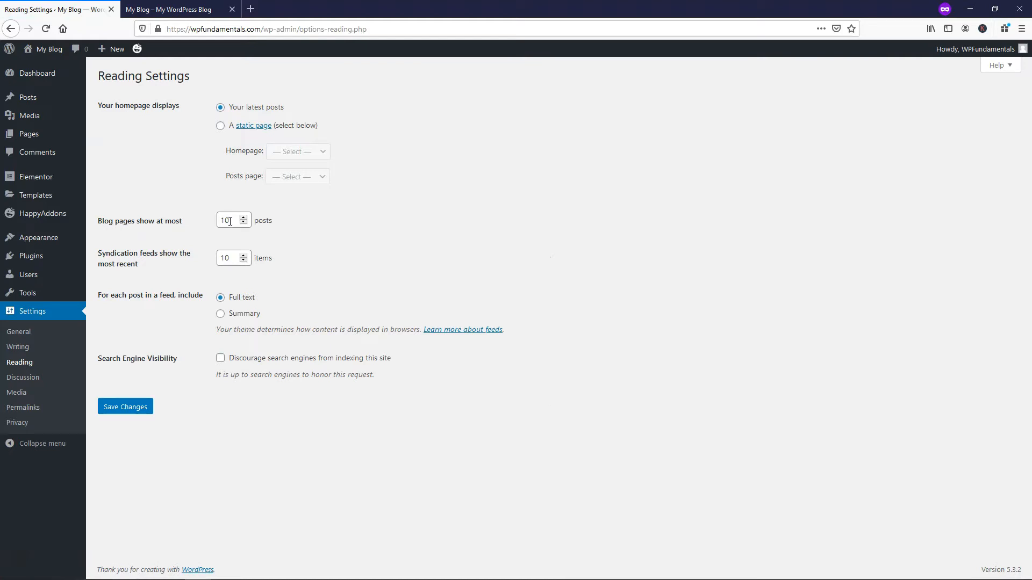
{"action": "type", "text": "1000"}
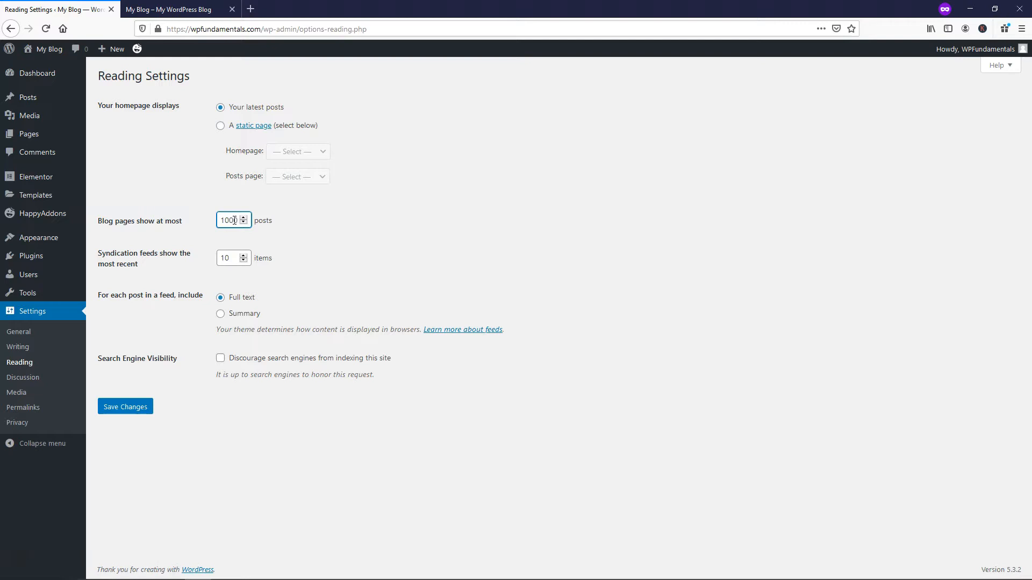
{"action": "left_click", "coordinate": [125, 406]}
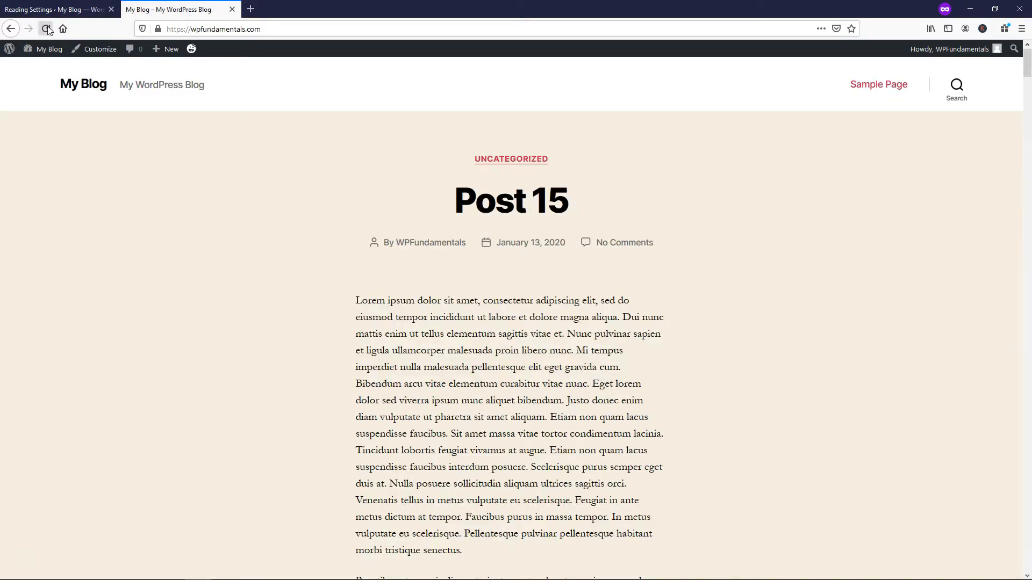
Step: Reload the blog front page headed by Post 15 and scroll through its posts
{"action": "left_click", "coordinate": [46, 28]}
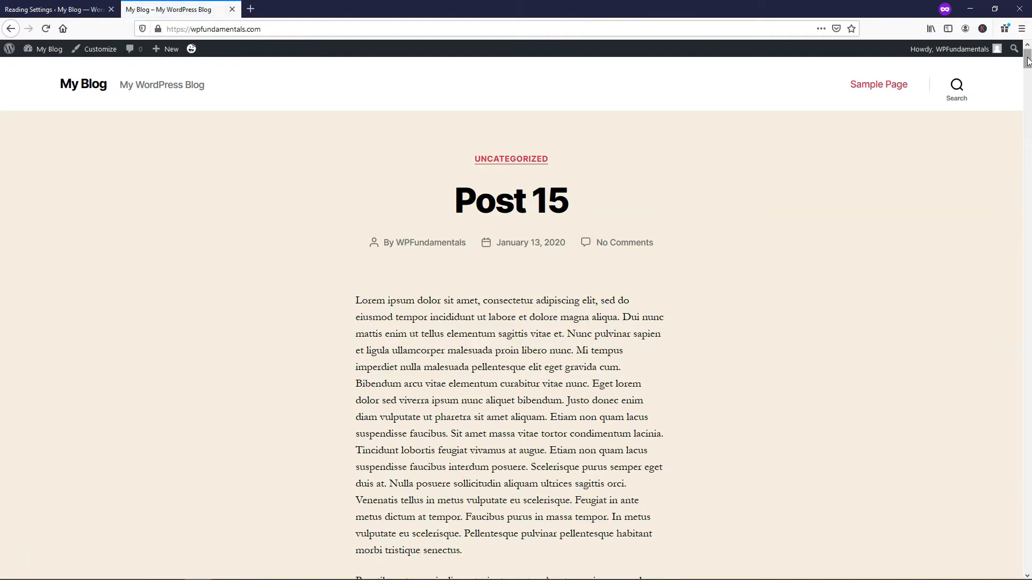
{"action": "scroll", "scroll_direction": "down", "scroll_amount": 3}
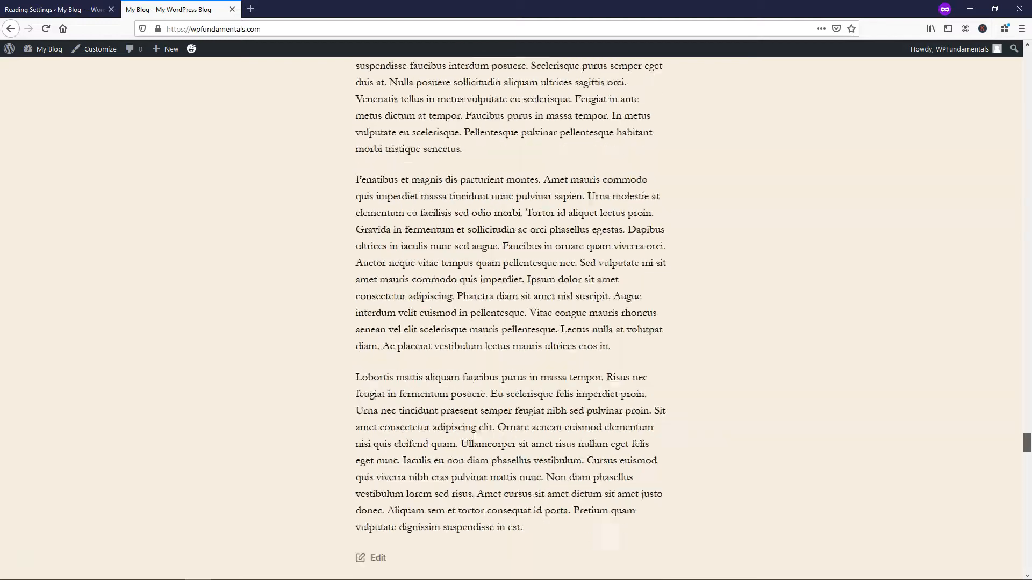
{"action": "scroll", "scroll_direction": "down", "scroll_amount": 3}
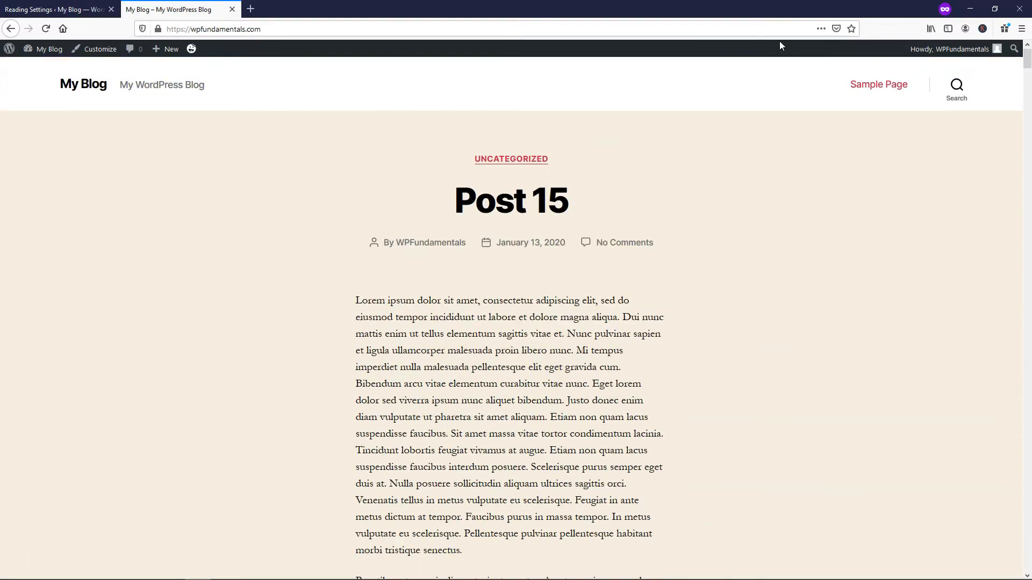
Step: Back in Reading Settings, replace the posts-per-page value and save the change
{"action": "left_click", "coordinate": [50, 10]}
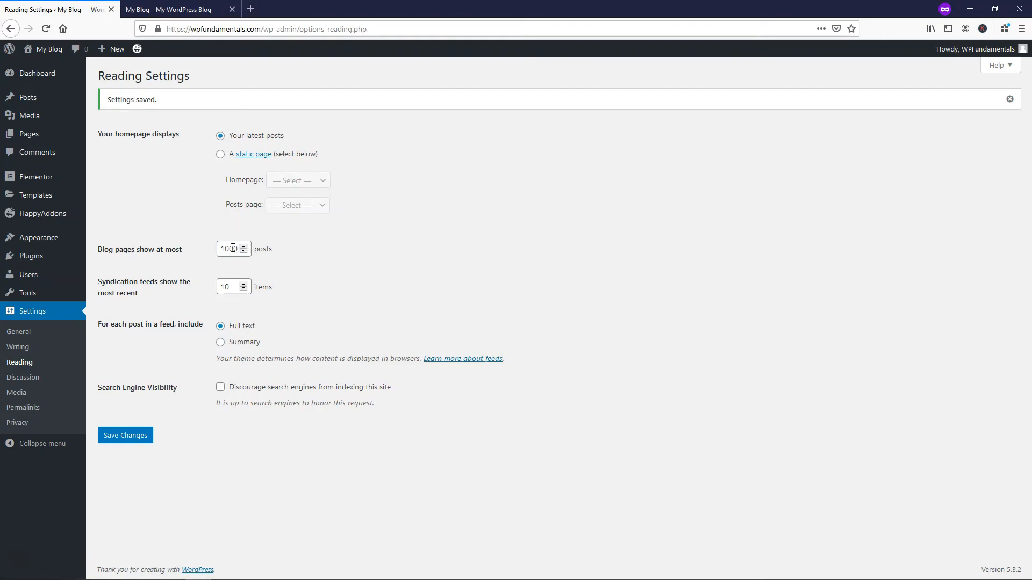
{"action": "triple_click", "coordinate": [228, 248]}
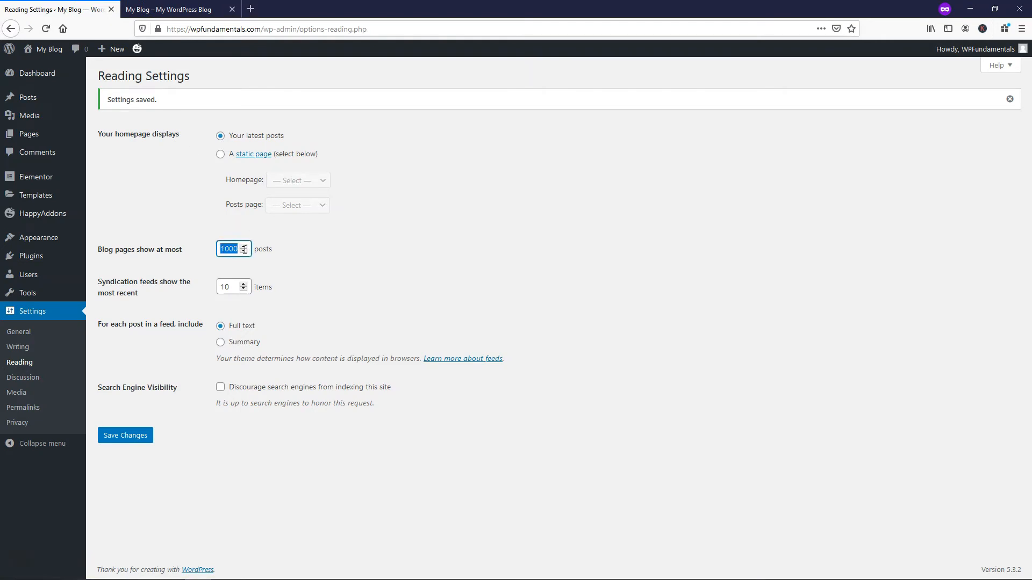
{"action": "left_click", "coordinate": [124, 435]}
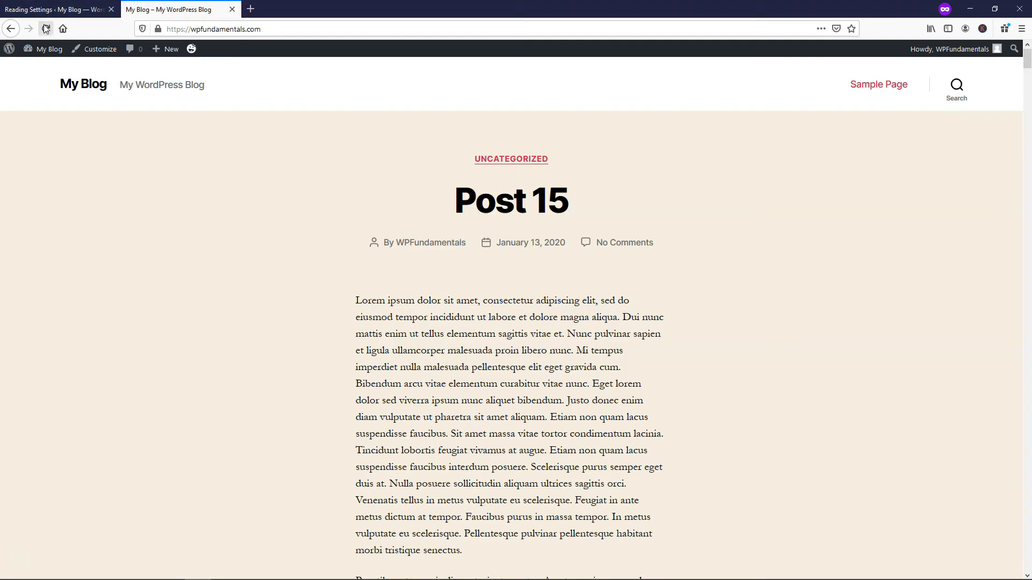
Step: Scroll the blog to its 1 2 3 pagination, then return to Reading Settings showing 5
{"action": "scroll", "scroll_direction": "down", "scroll_amount": 3}
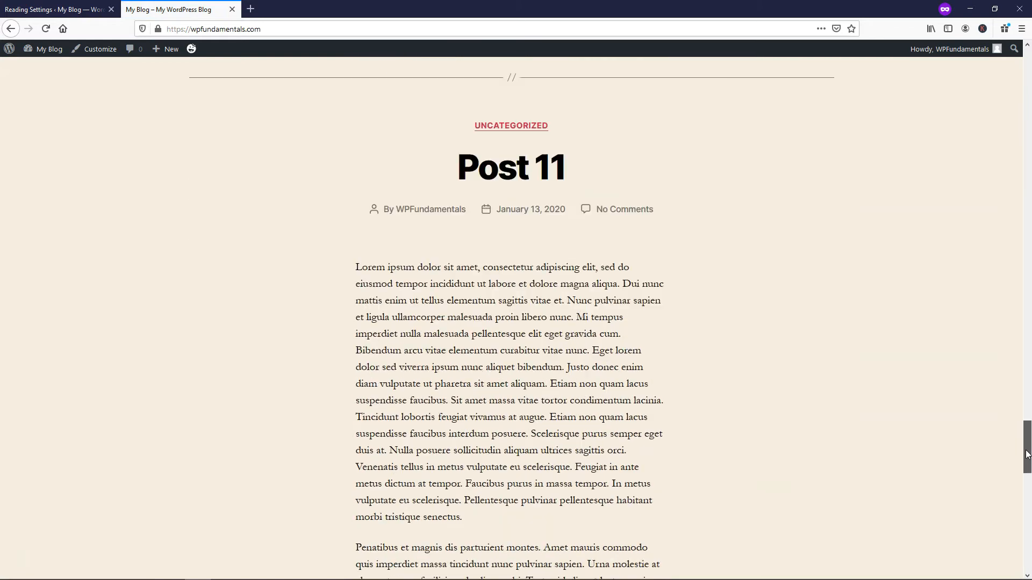
{"action": "scroll", "scroll_direction": "down", "scroll_amount": 3}
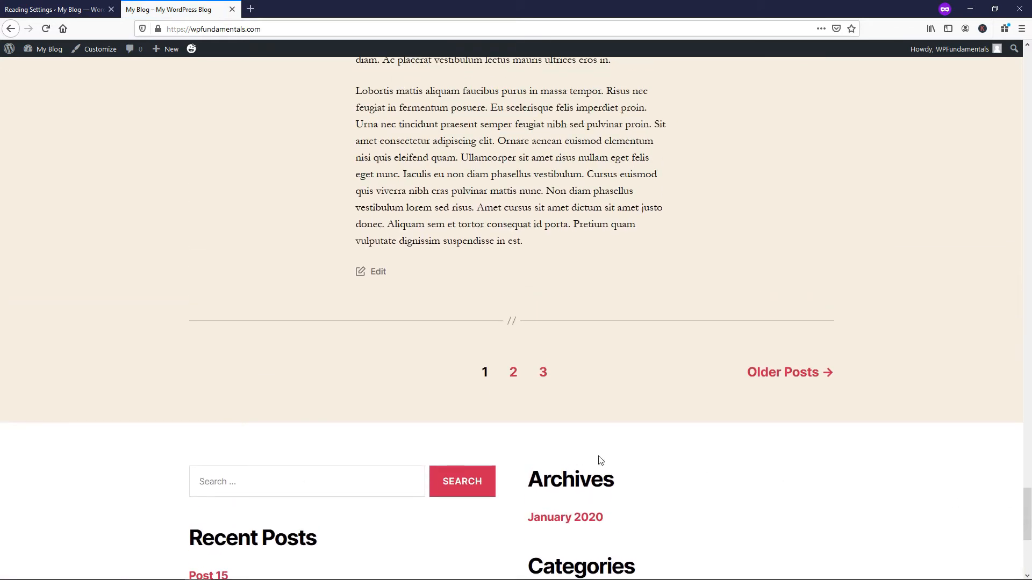
{"action": "mouse_move", "coordinate": [543, 373]}
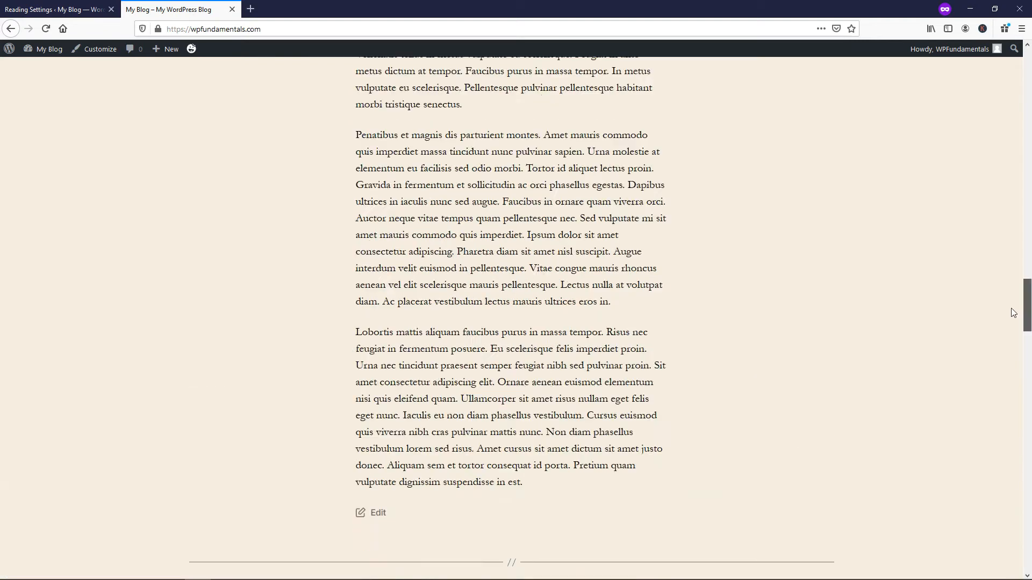
{"action": "left_click", "coordinate": [56, 9]}
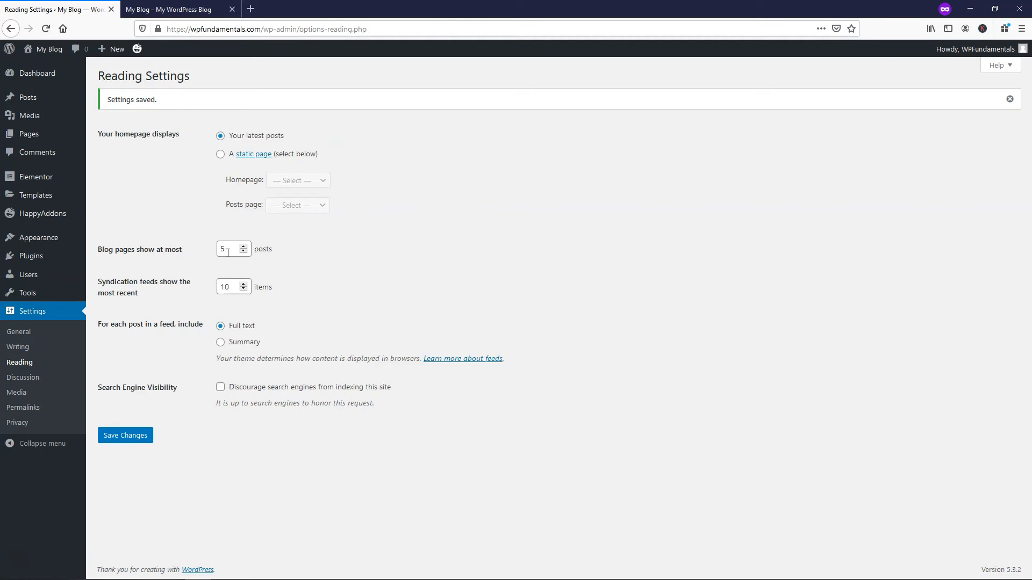
Step: Set 'Blog pages show at most' back to 1000 and save the Reading Settings
{"action": "type", "text": "1000"}
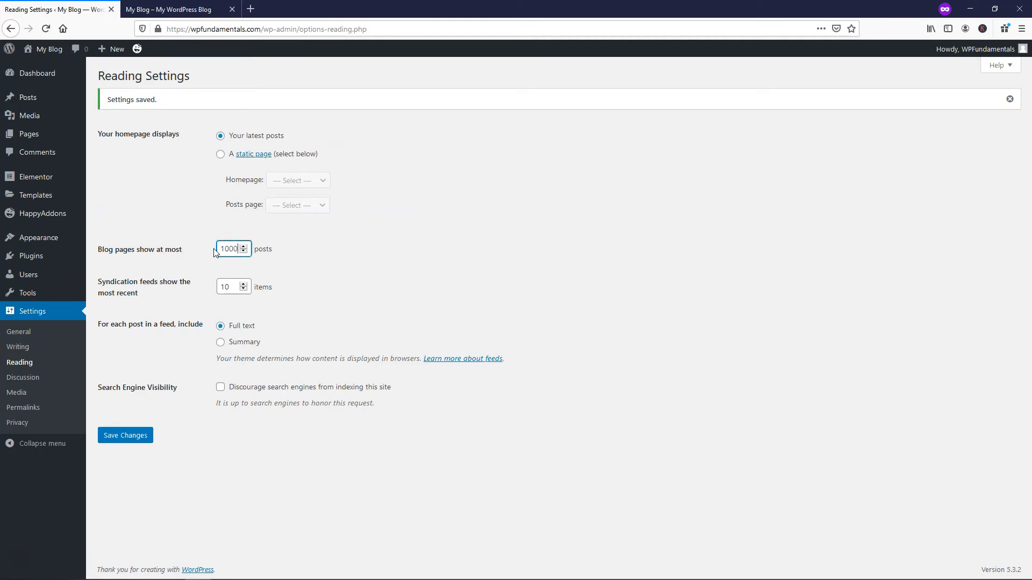
{"action": "left_click", "coordinate": [125, 436]}
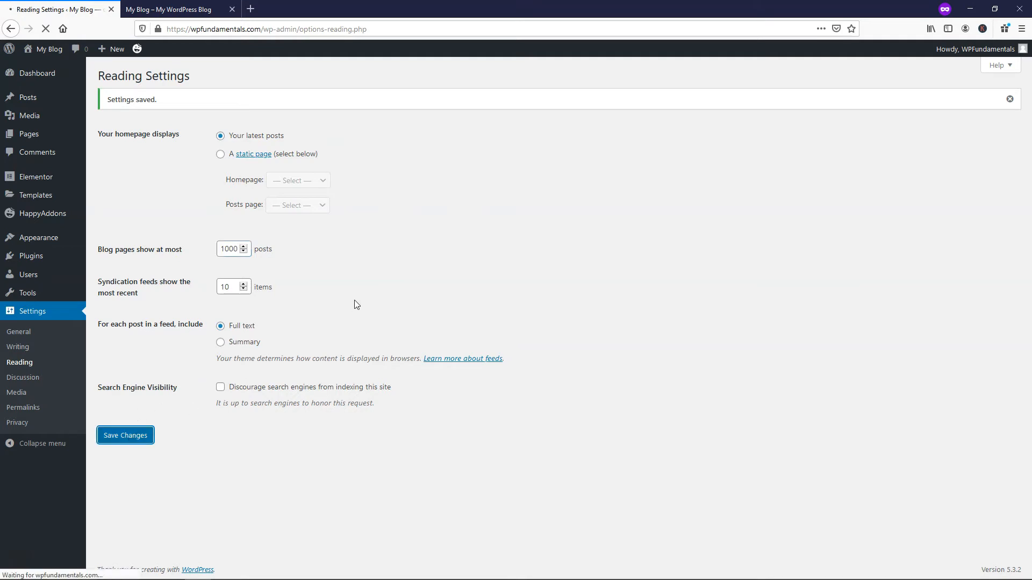